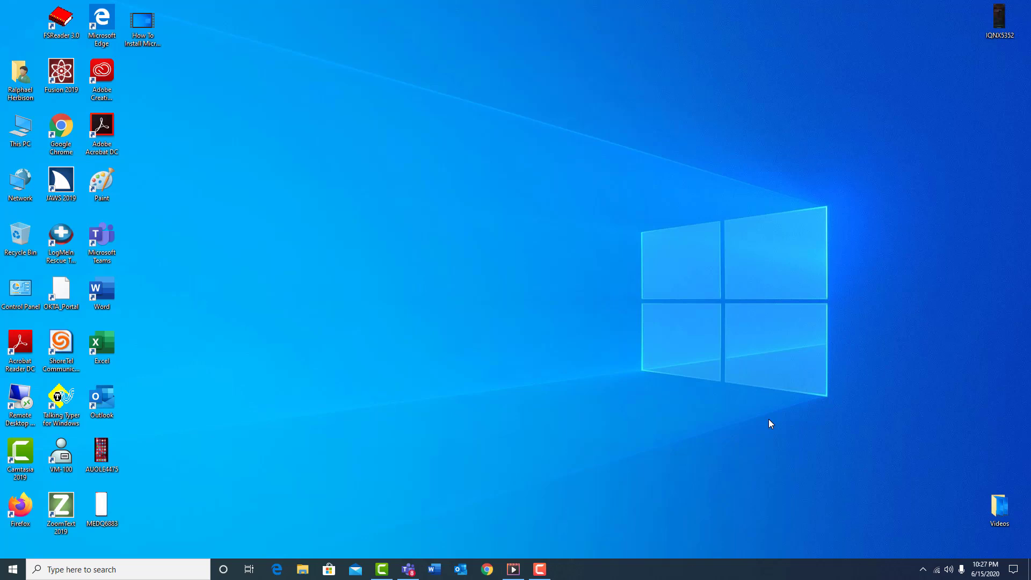
mouse_move(513, 309)
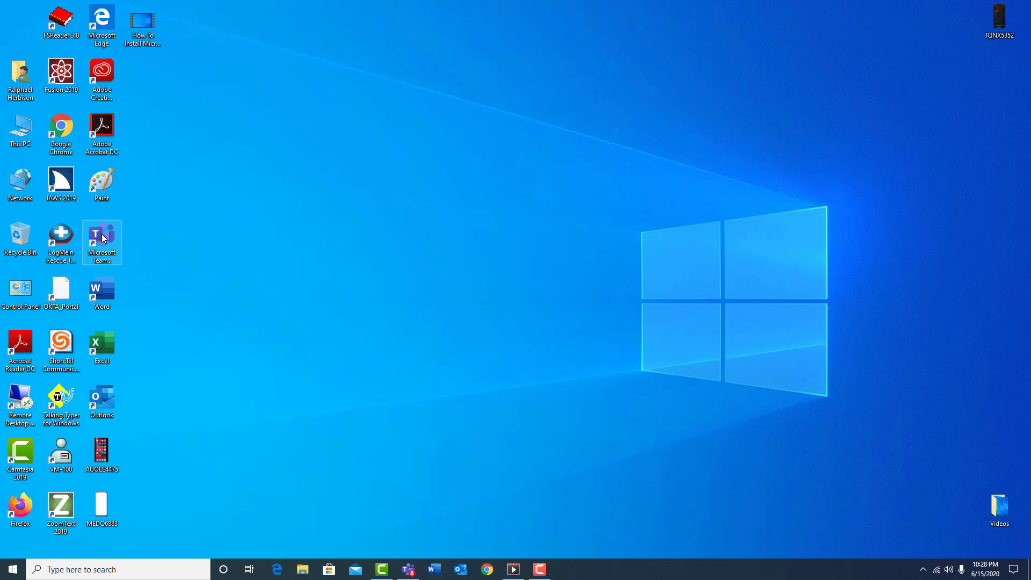
mouse_move(469, 333)
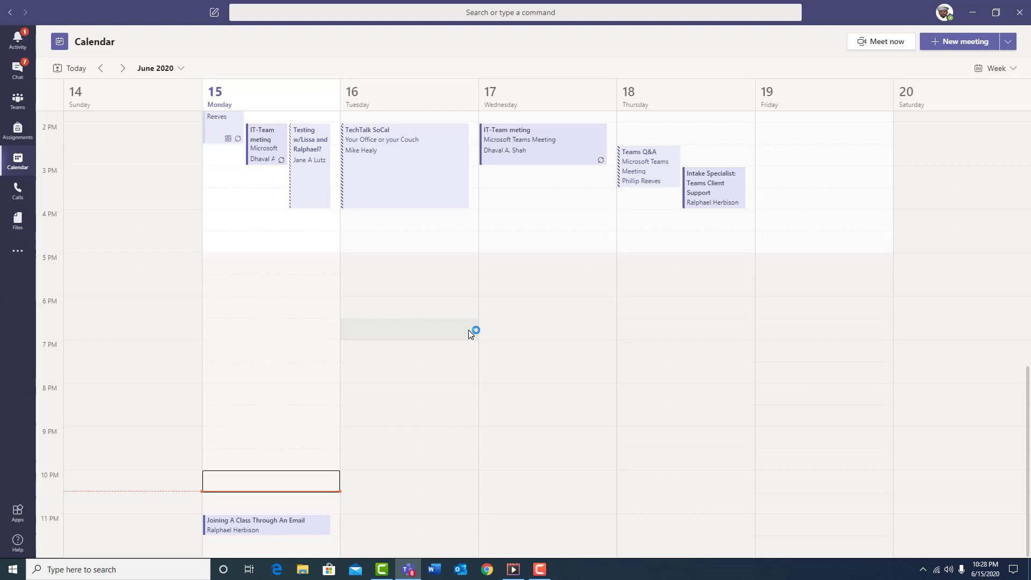
mouse_move(452, 381)
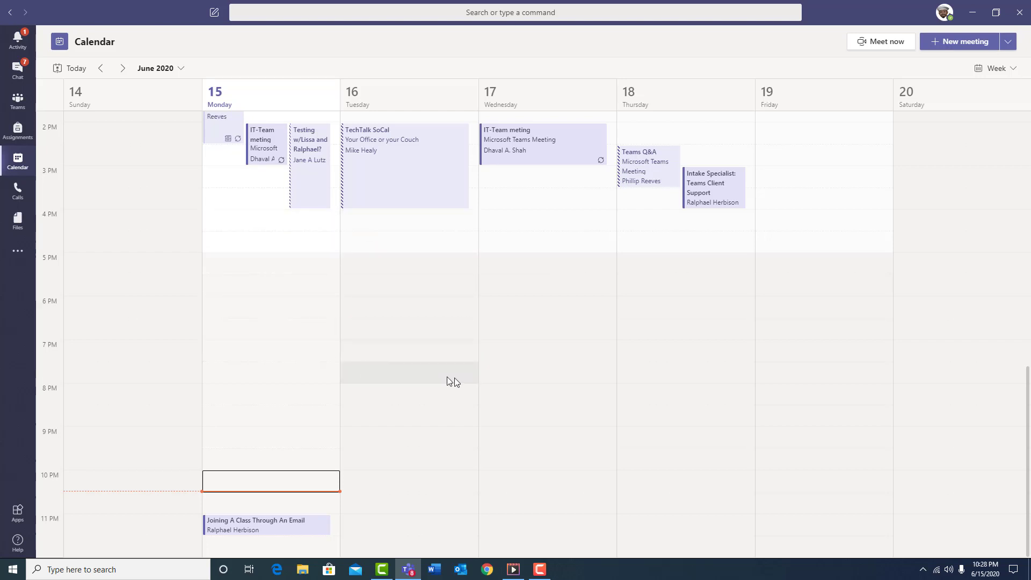
mouse_move(487, 375)
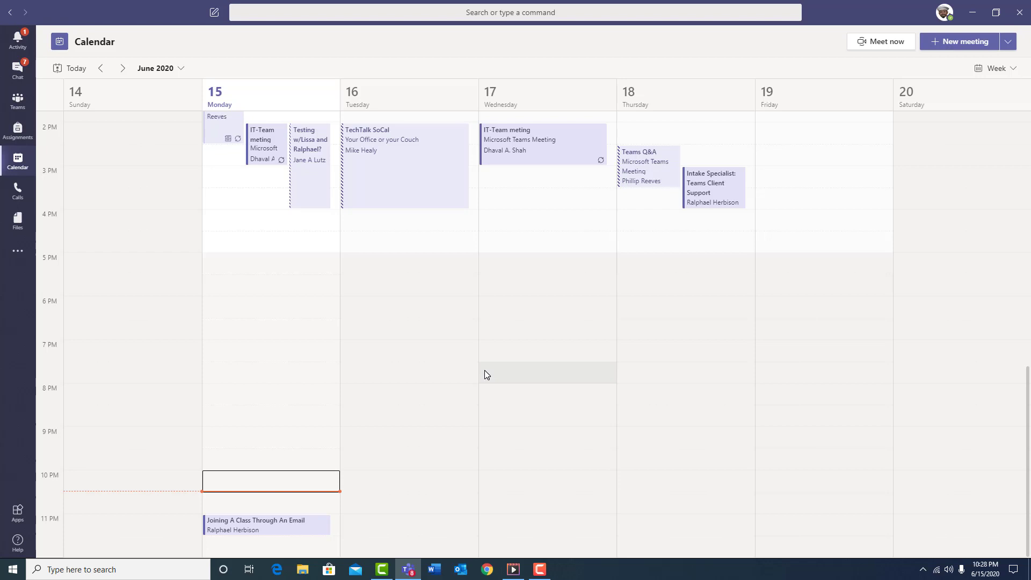
mouse_move(856, 176)
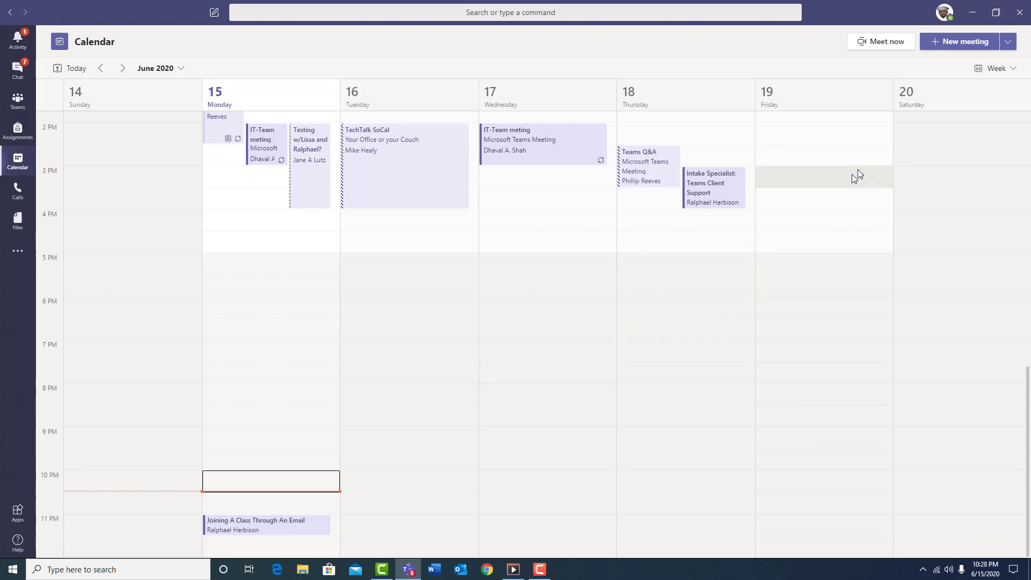
mouse_move(964, 42)
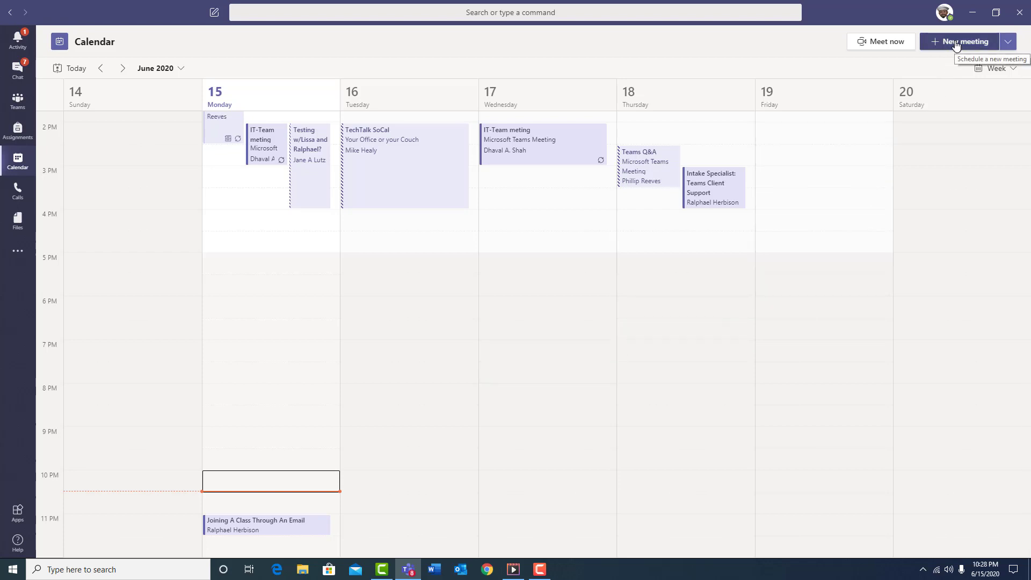
mouse_move(297, 527)
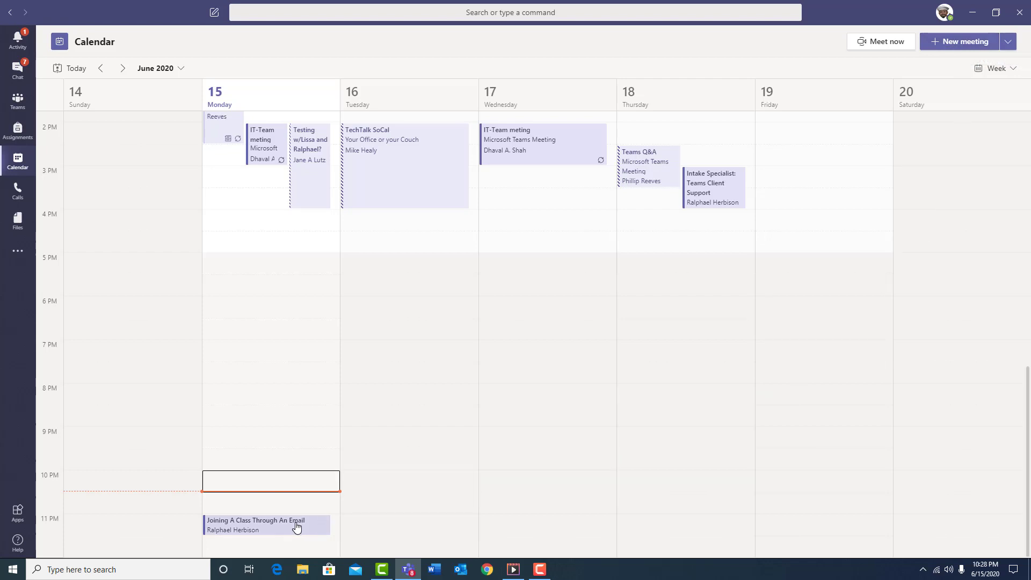
Select the 11 PM Monday 'Joining A Class Through An Email' meeting in the week calendar
click(266, 525)
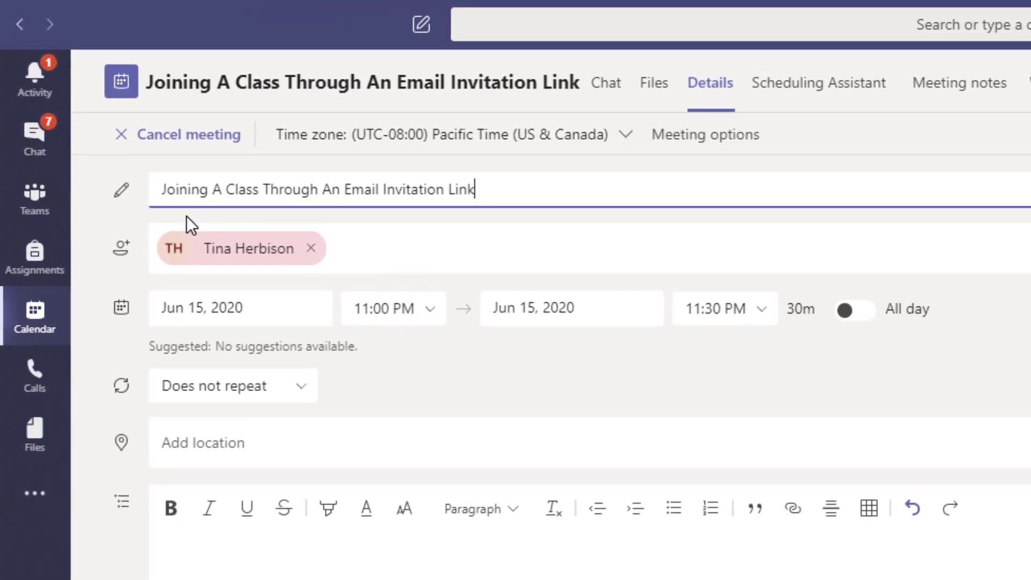
mouse_move(418, 240)
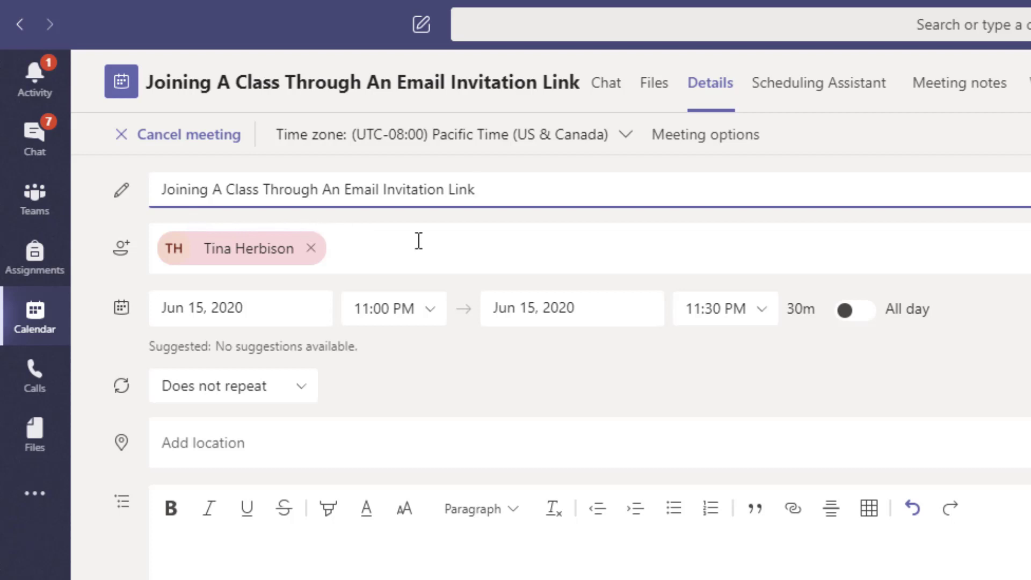
mouse_move(191, 223)
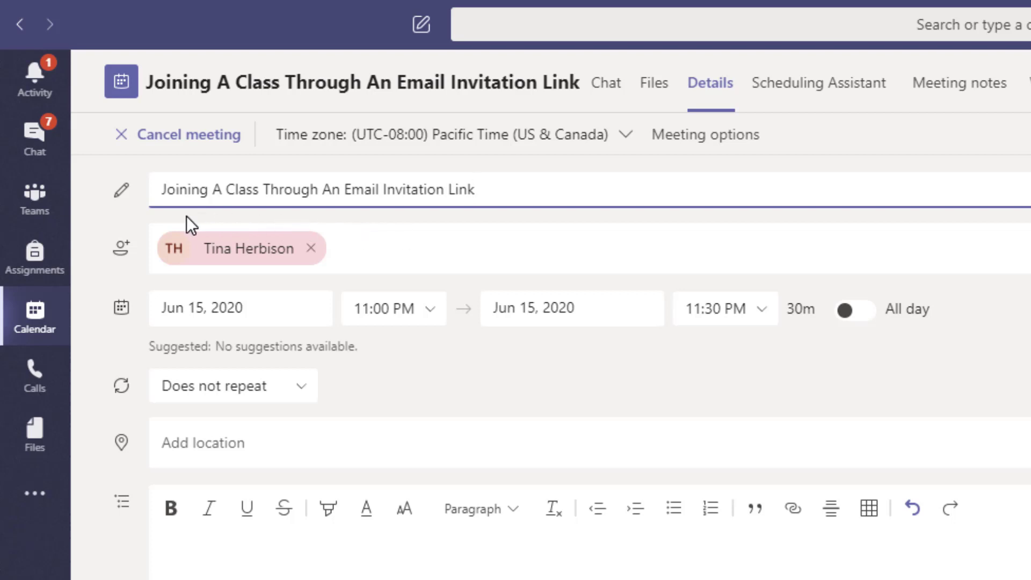
mouse_move(198, 218)
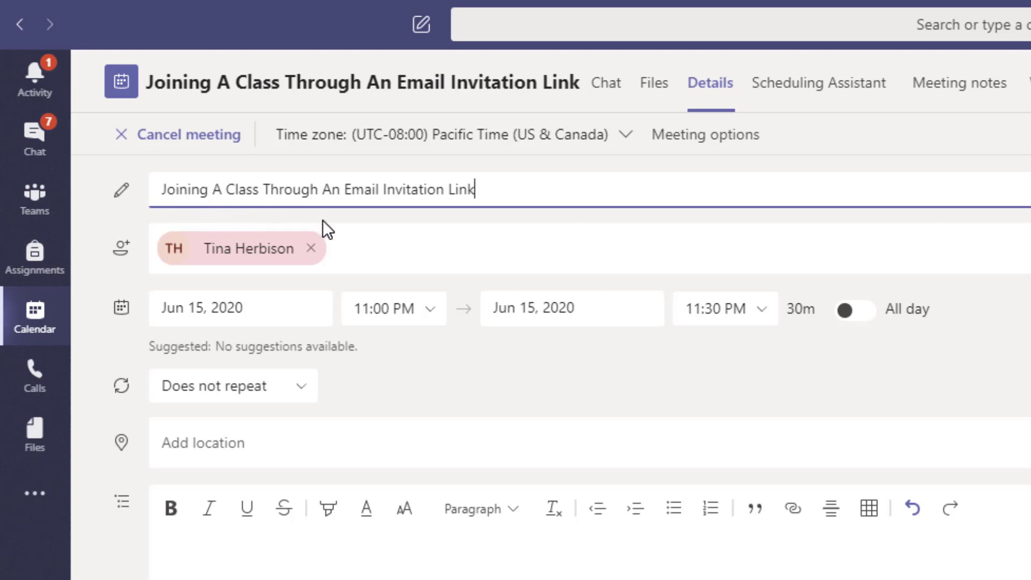
mouse_move(480, 237)
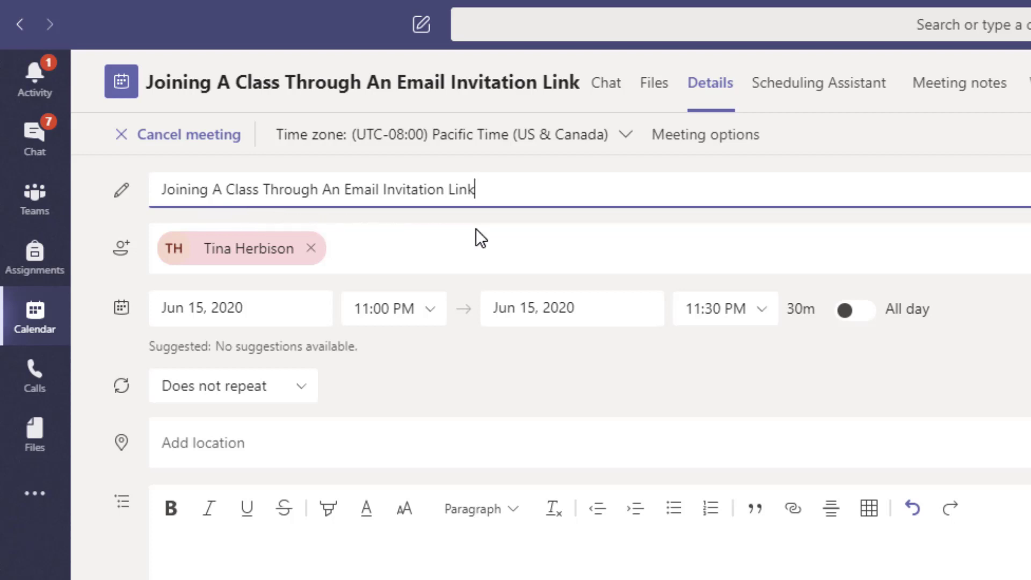
mouse_move(472, 263)
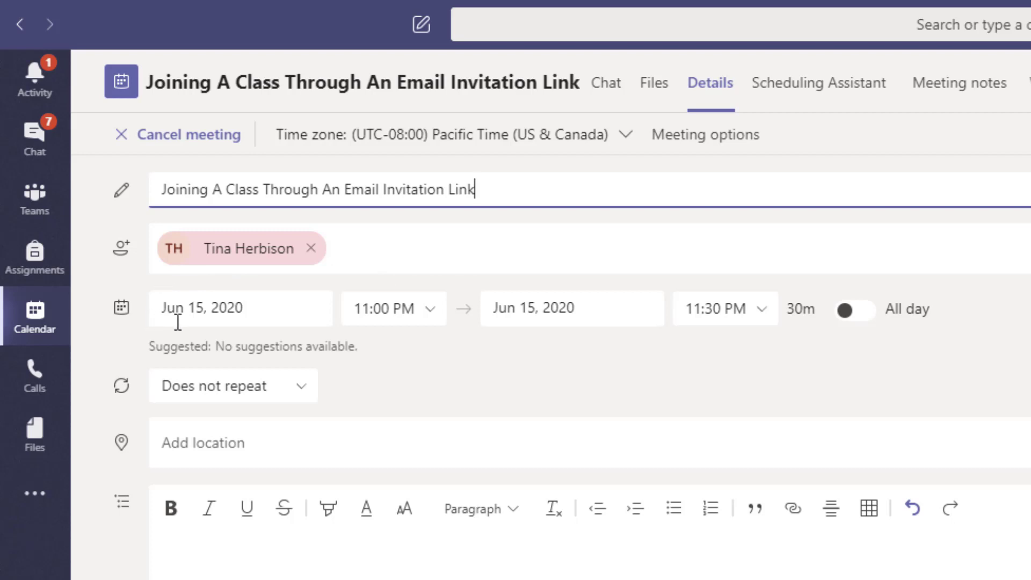
mouse_move(399, 343)
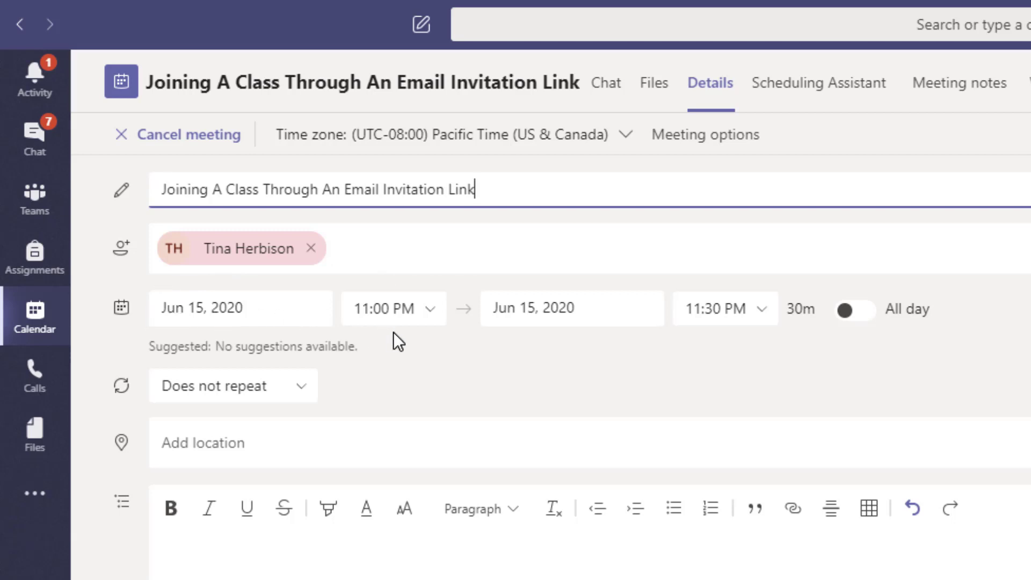
scroll(up, 3)
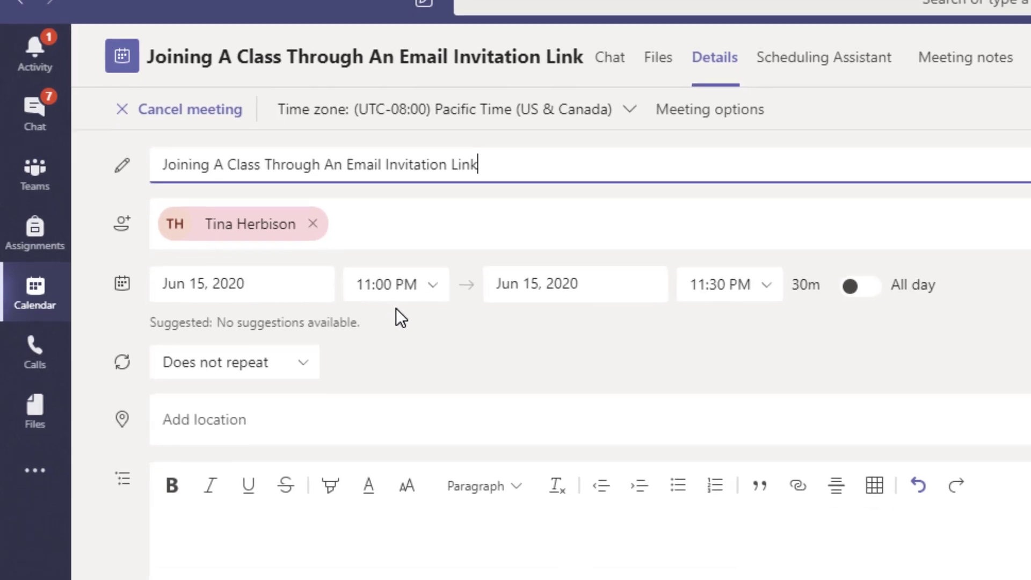
scroll(down, 3)
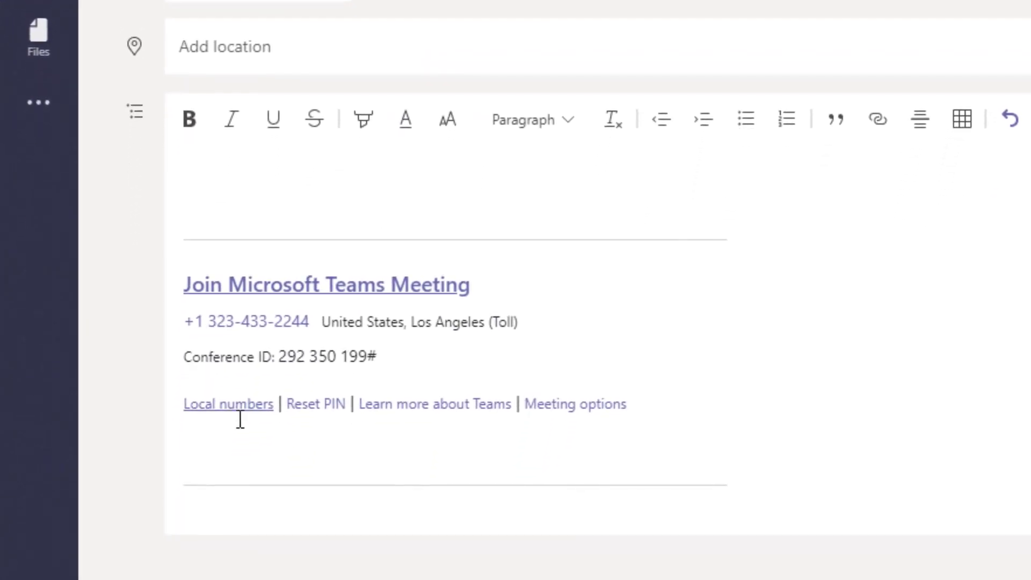
mouse_move(721, 320)
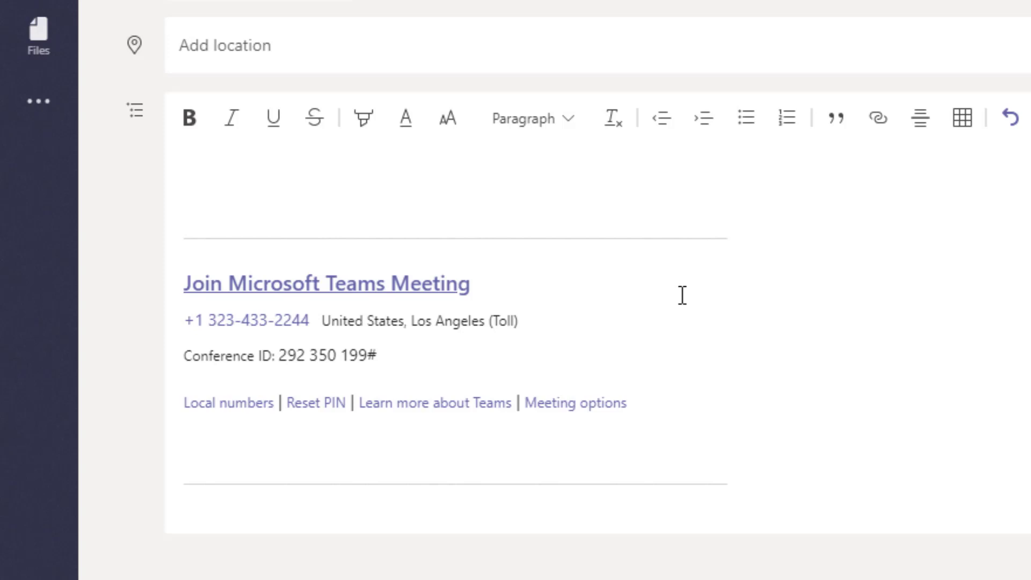
mouse_move(552, 239)
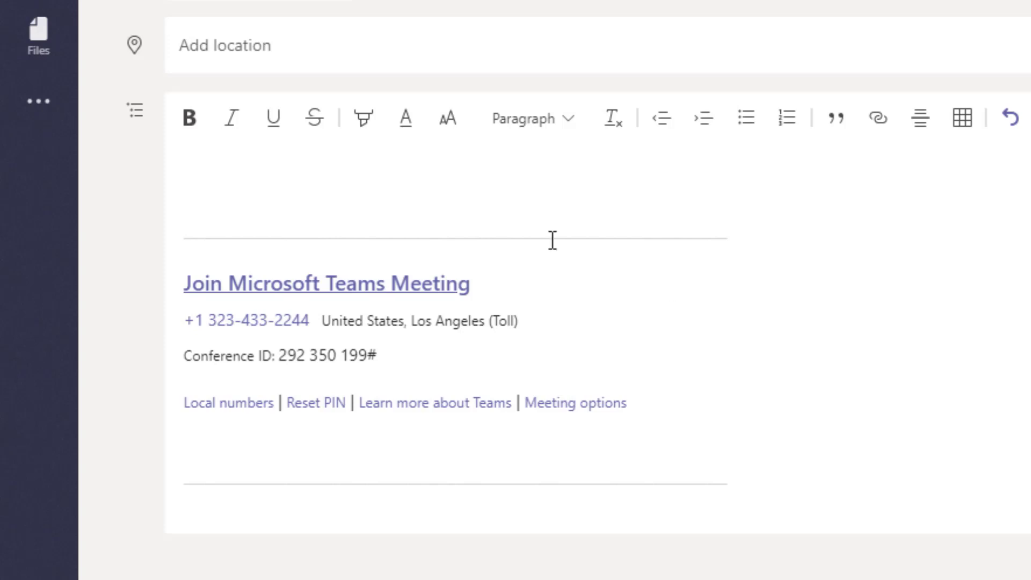
mouse_move(275, 300)
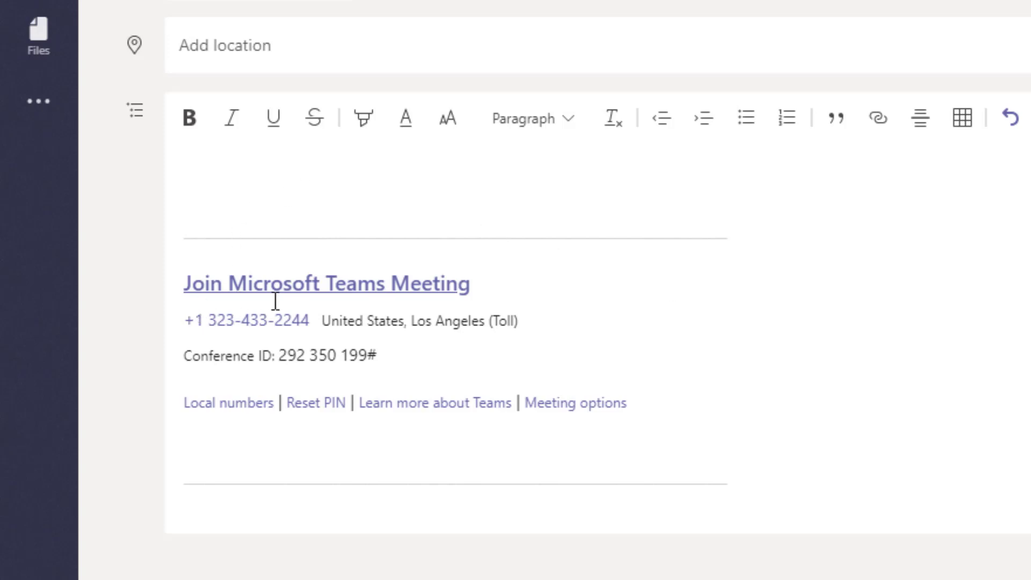
mouse_move(440, 298)
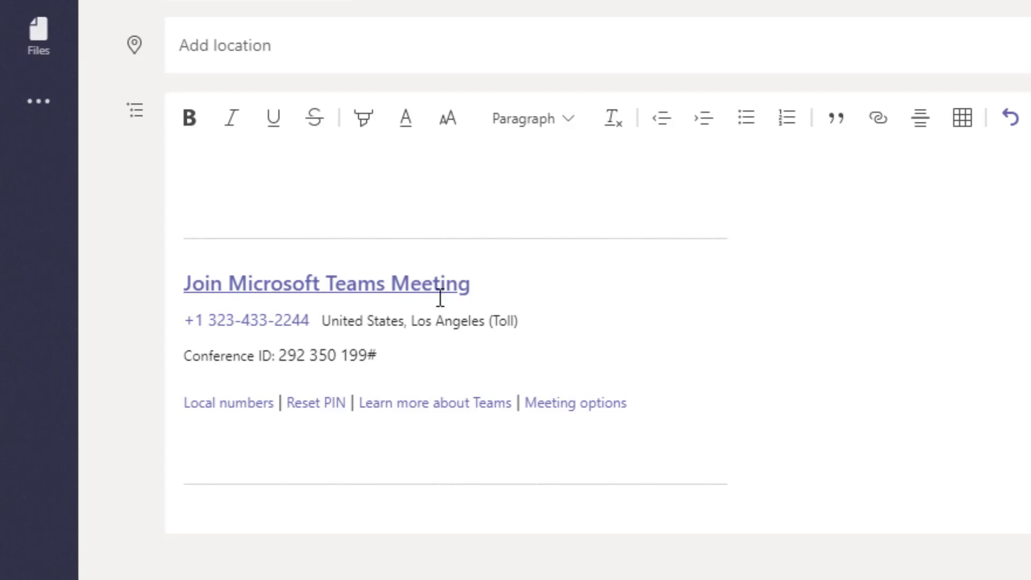
mouse_move(675, 308)
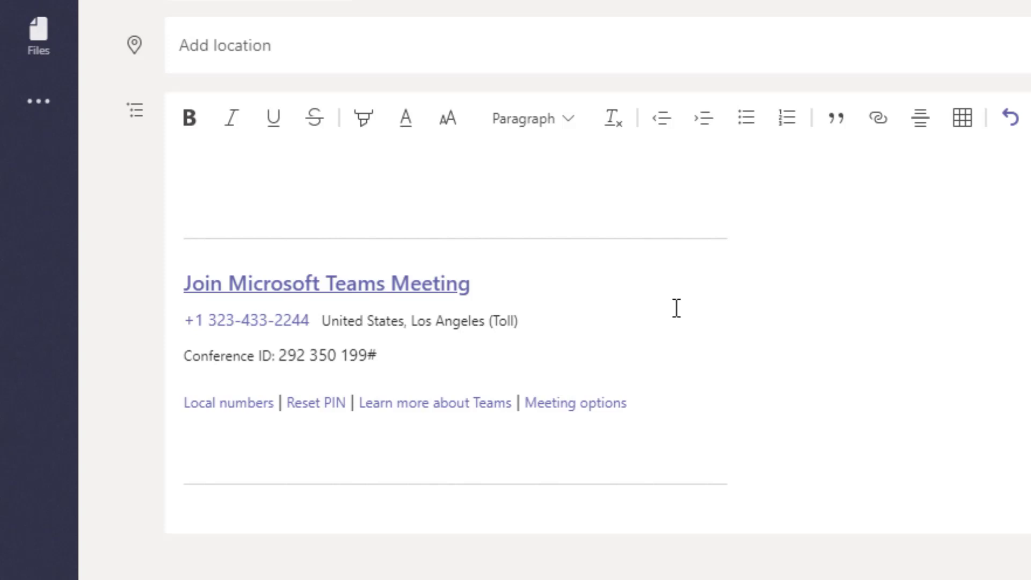
scroll(up, 3)
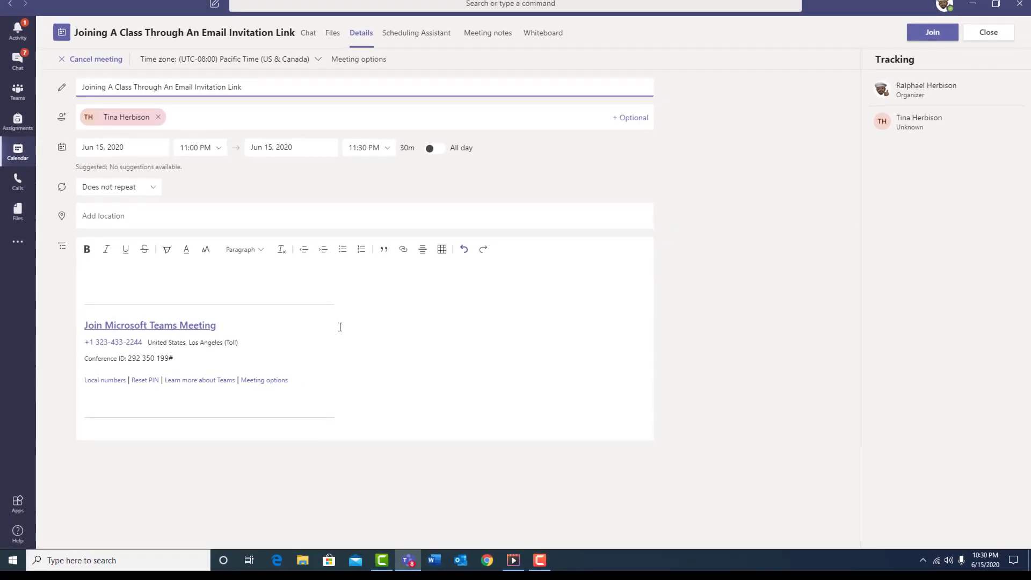
mouse_move(670, 312)
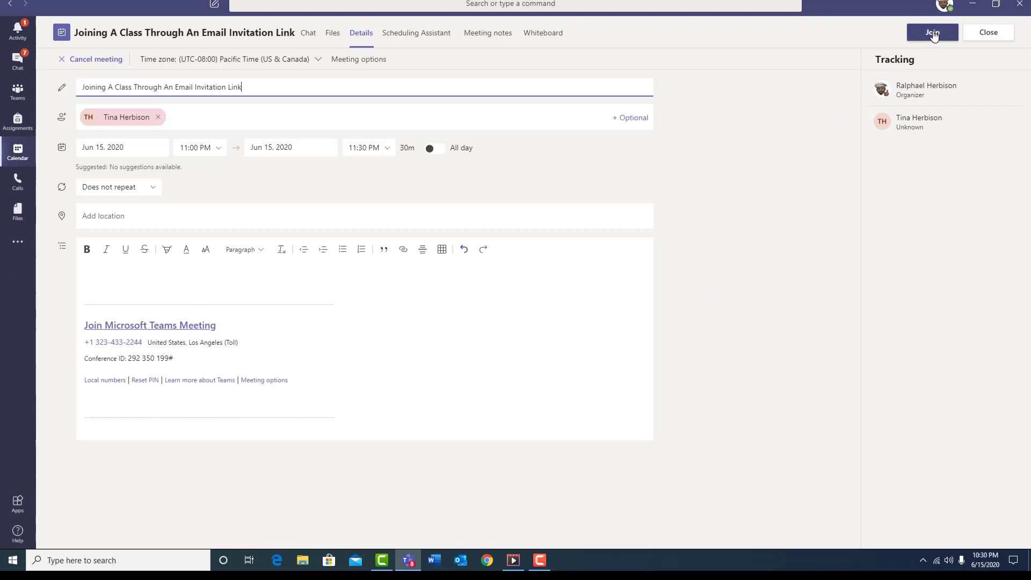
Begin joining the class meeting from its details so the pre-join screen appears
click(932, 33)
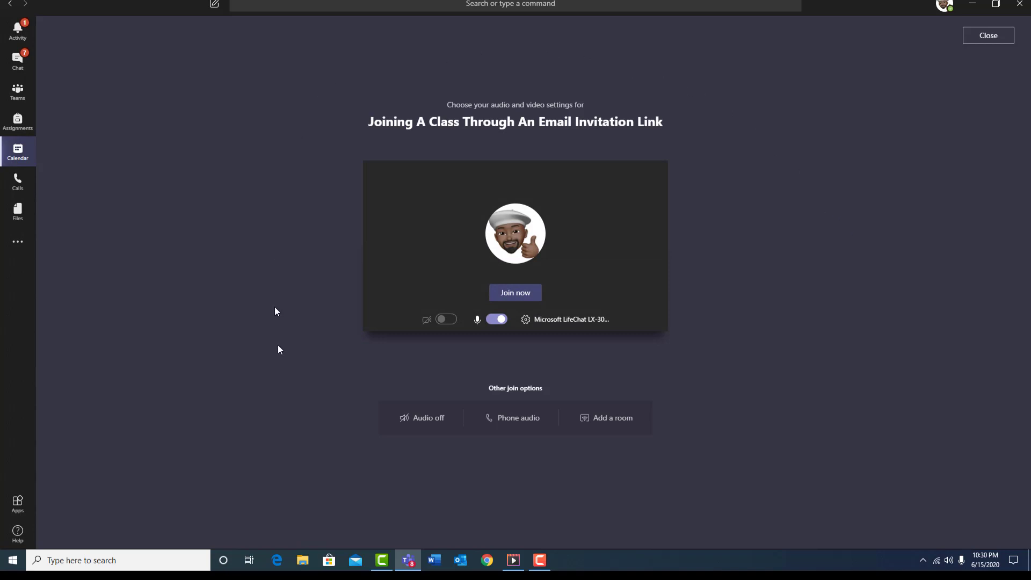
mouse_move(743, 277)
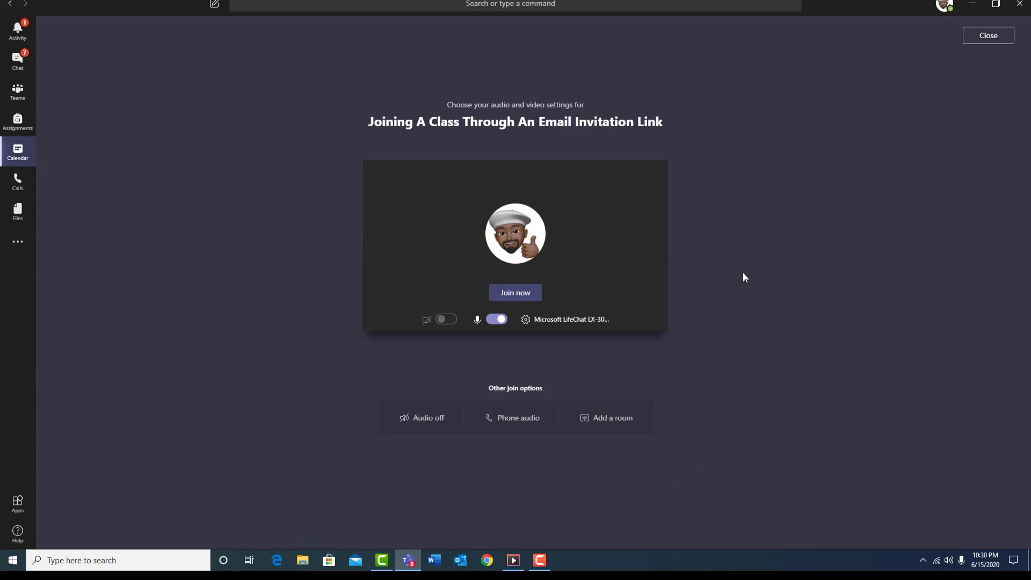
mouse_move(740, 276)
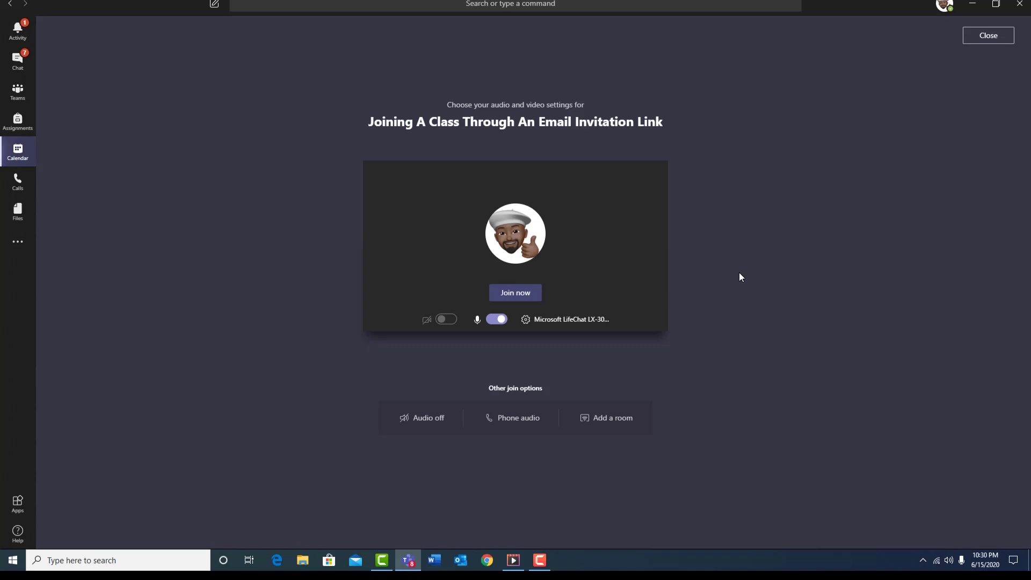
mouse_move(733, 276)
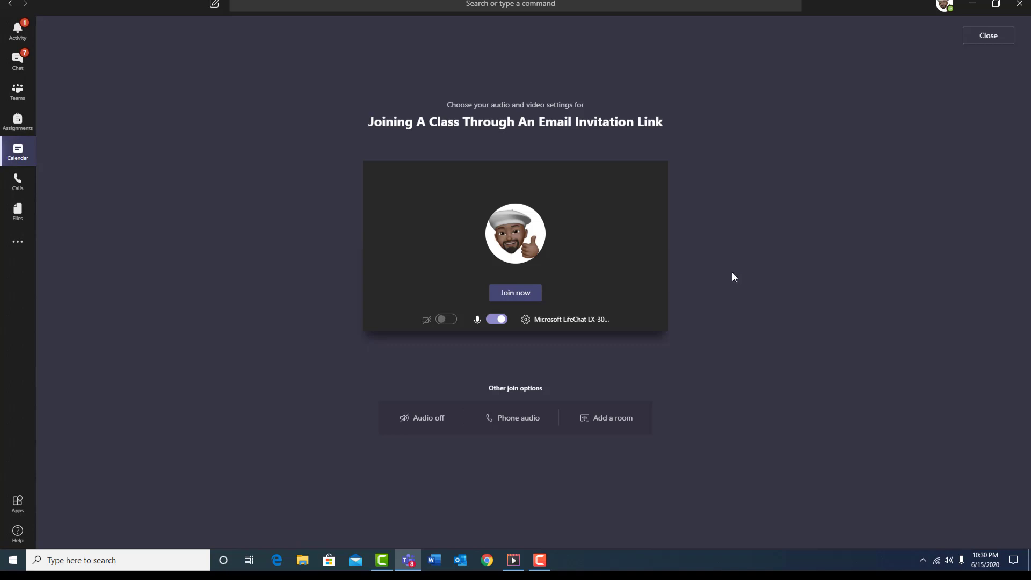
mouse_move(721, 276)
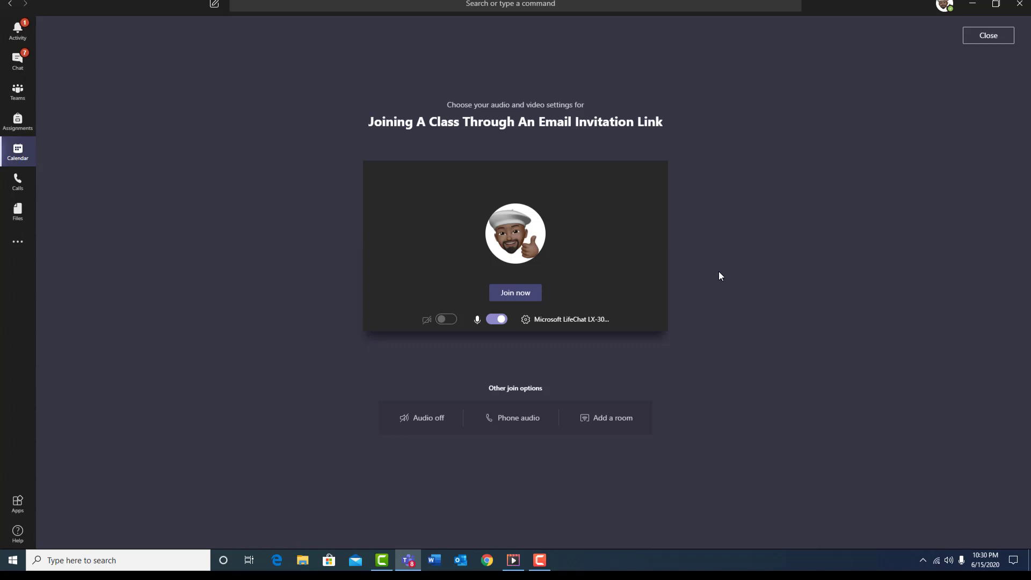
mouse_move(700, 272)
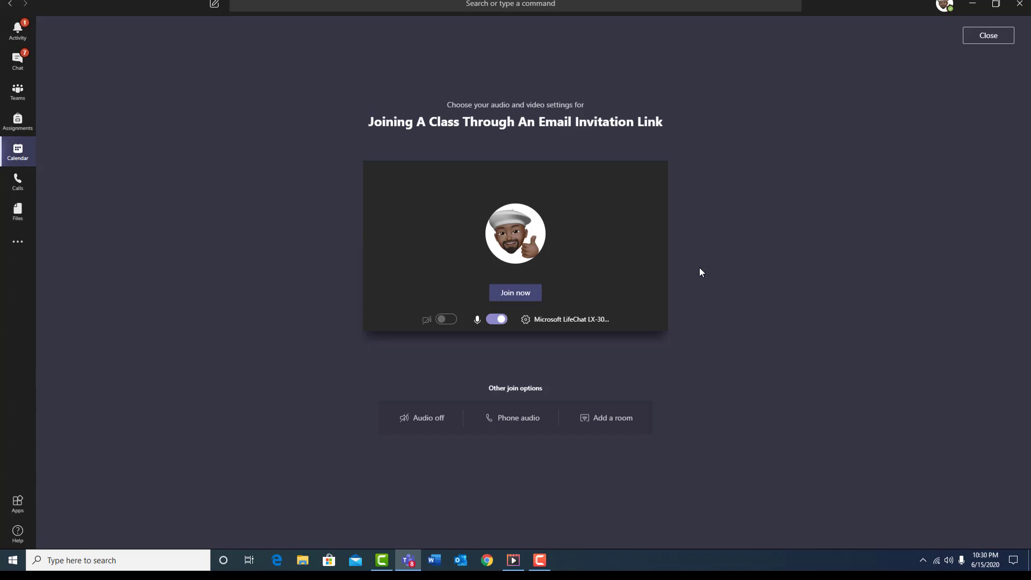
mouse_move(696, 271)
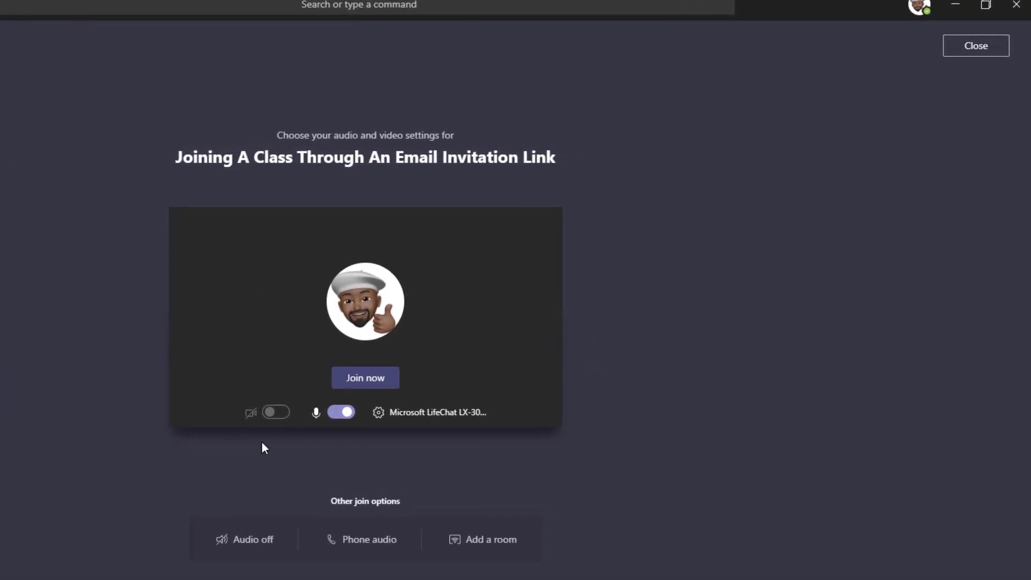
mouse_move(348, 433)
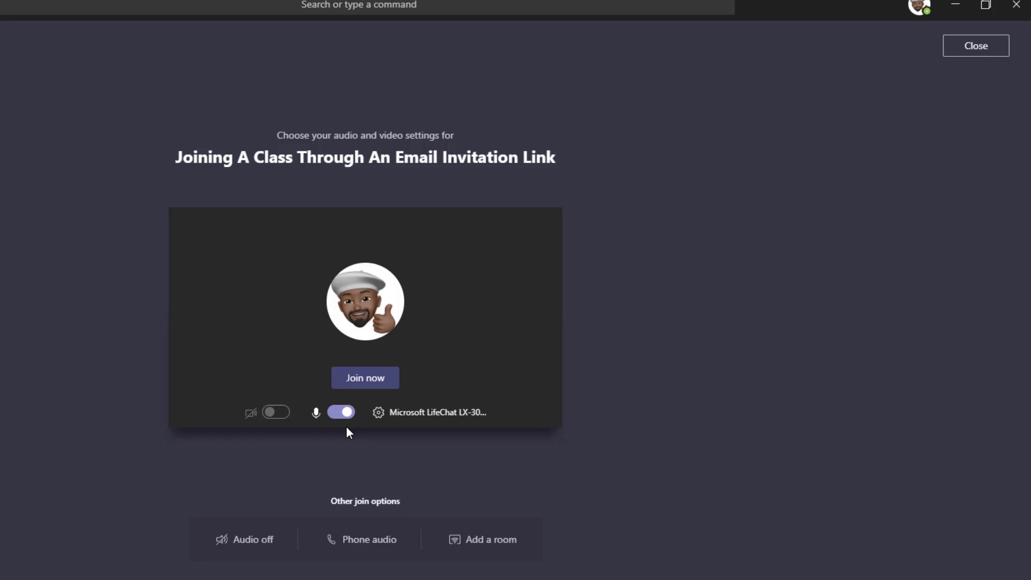
Switch the microphone off on the pre-join screen, leaving the camera off
click(340, 411)
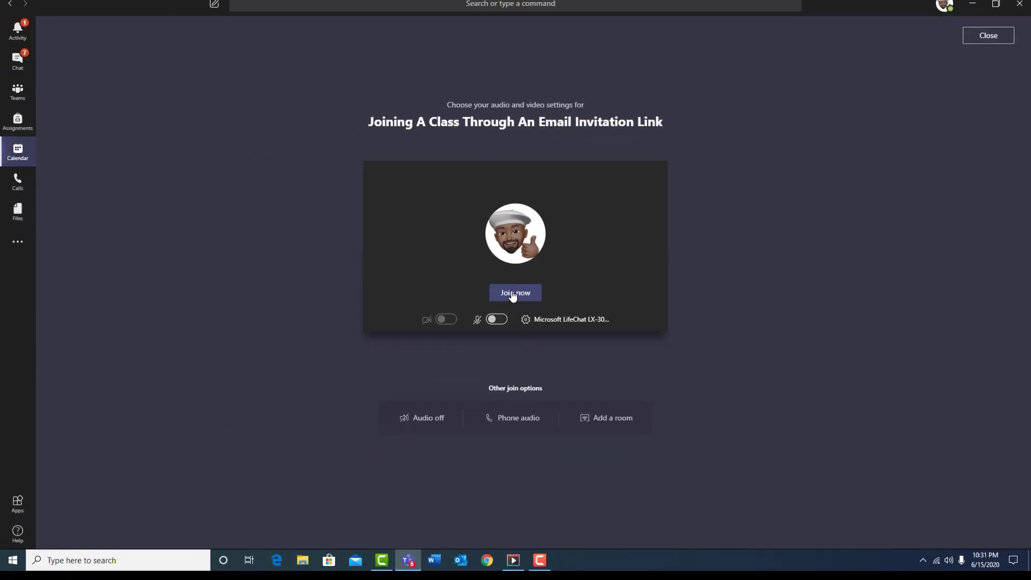
Enter the meeting muted with camera off, landing on 'Waiting for others to join…'
click(514, 292)
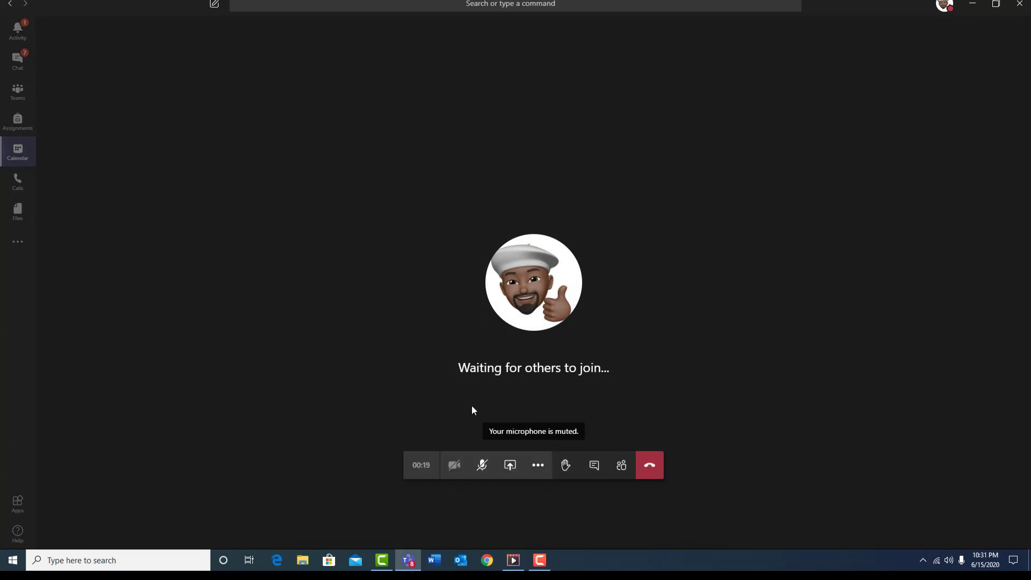
mouse_move(555, 391)
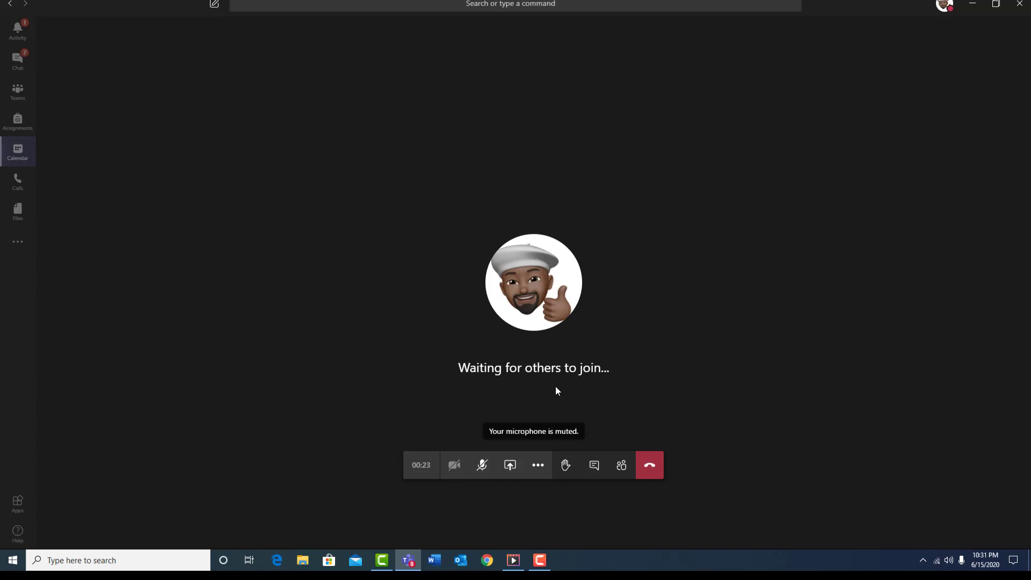
mouse_move(555, 391)
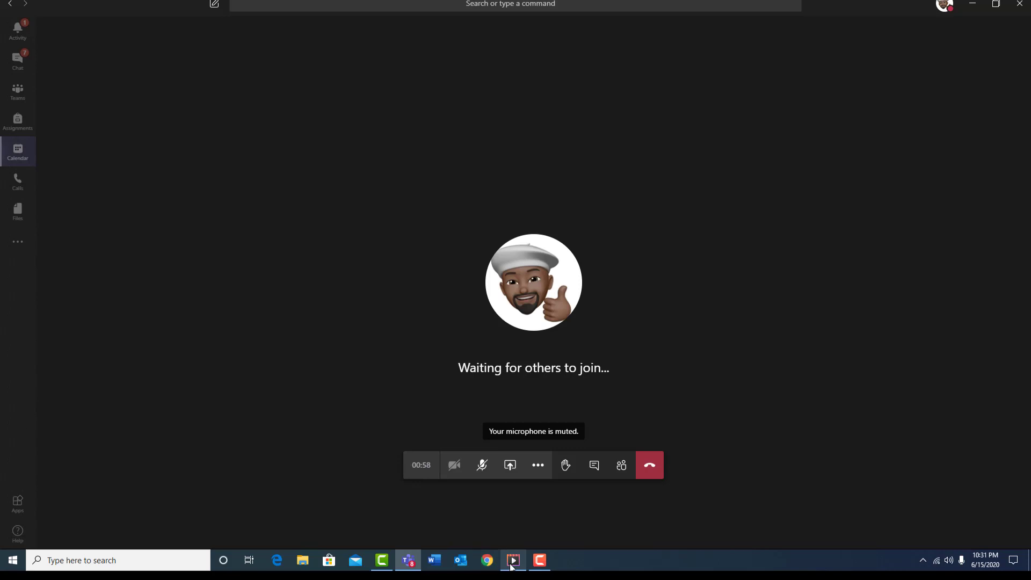
Bring up the iPhone screen recording from the taskbar and play it to the mail inbox
click(512, 560)
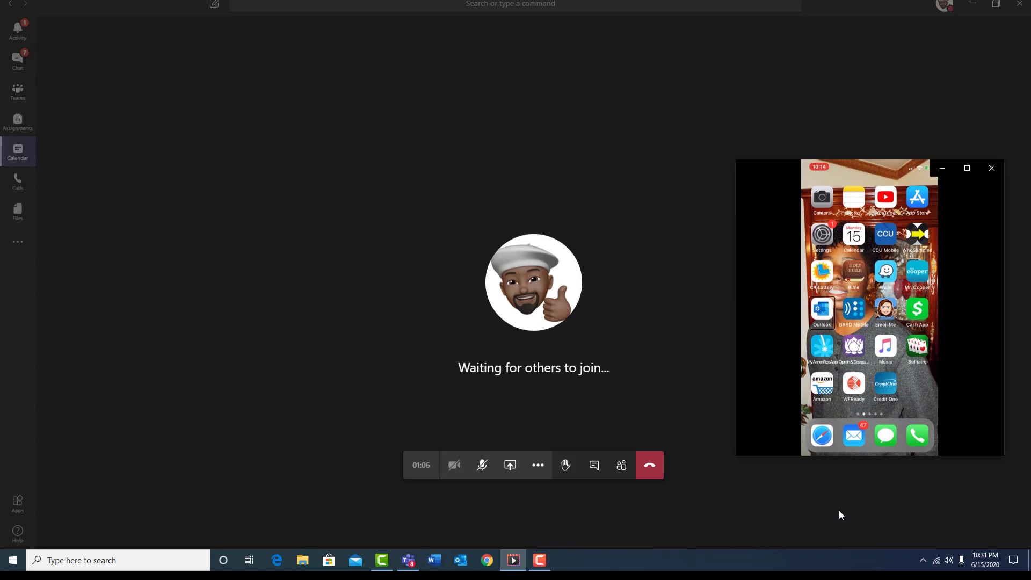
mouse_move(845, 502)
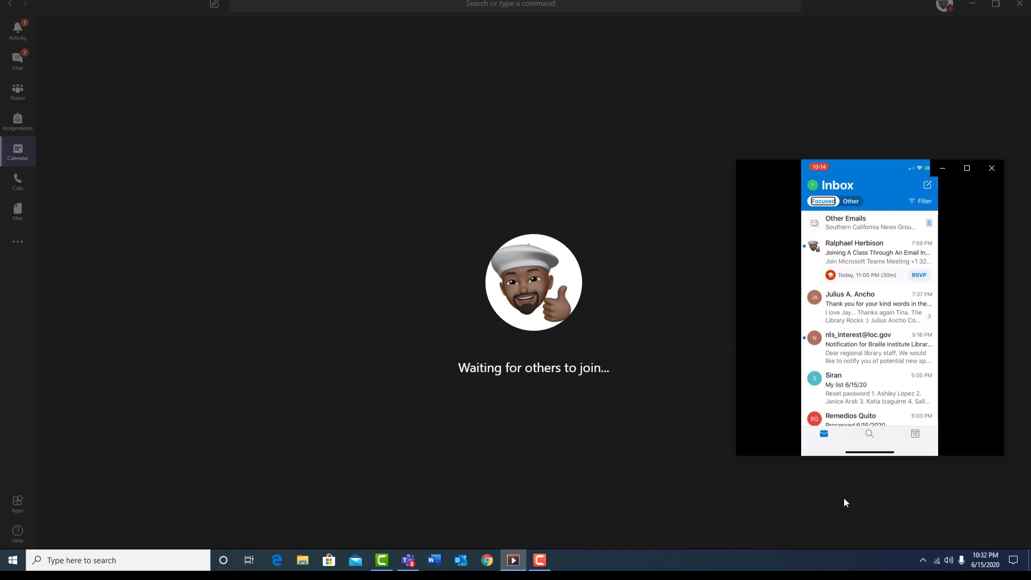
click(850, 200)
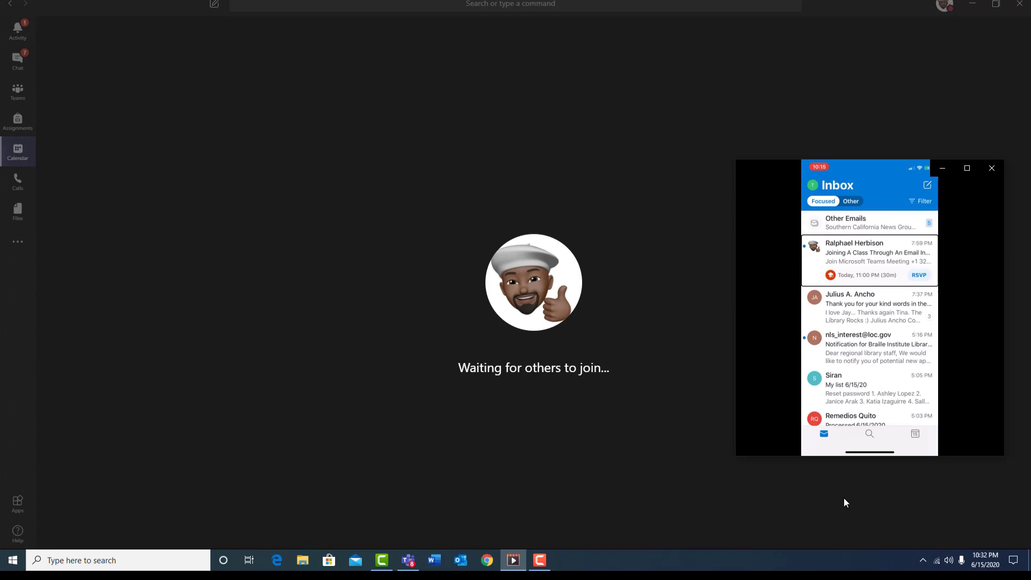
mouse_move(847, 496)
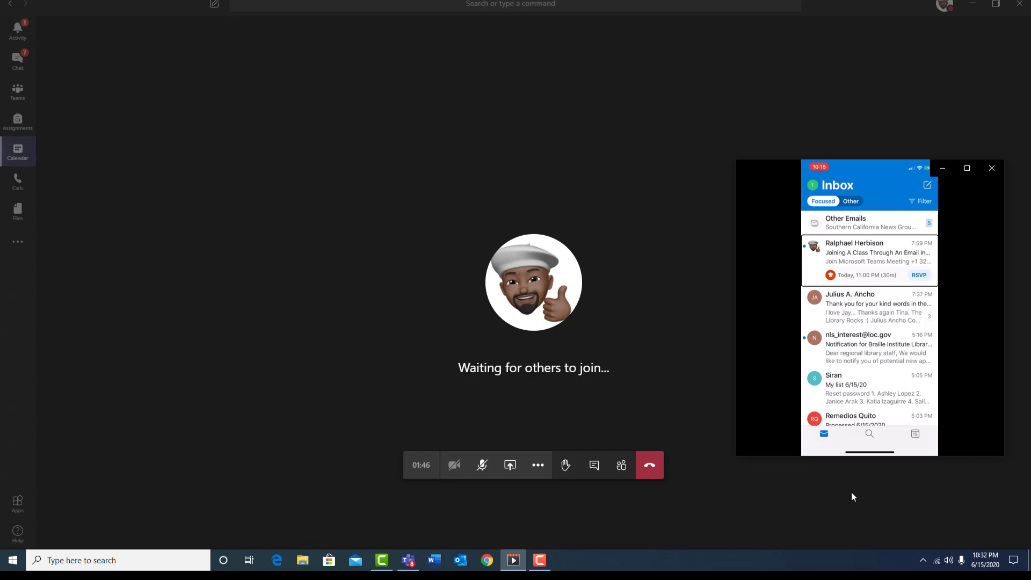
mouse_move(855, 458)
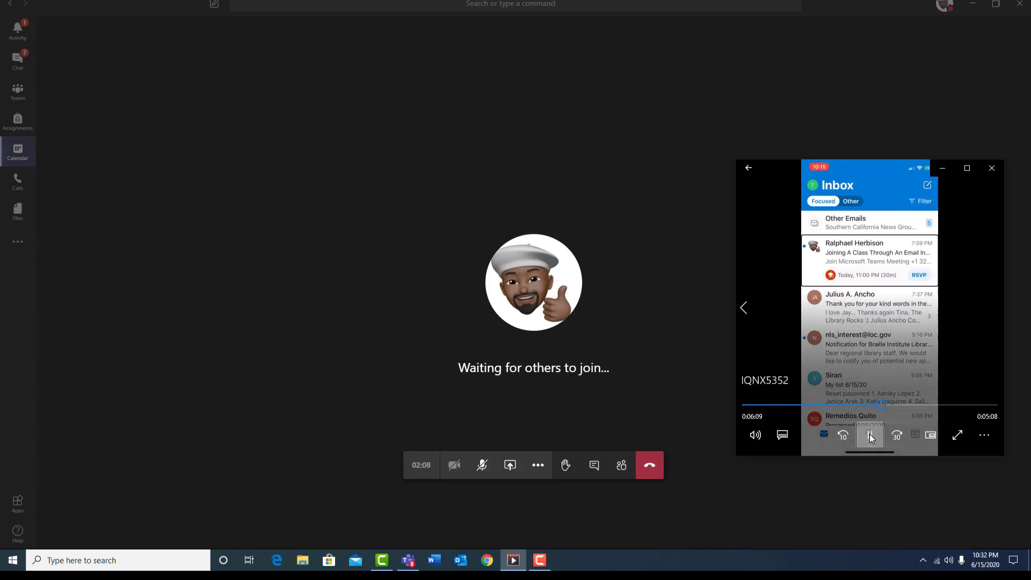
Pause and resume the phone recording as the invitation email opens and its Join Microsoft Teams Meeting link is followed
click(868, 252)
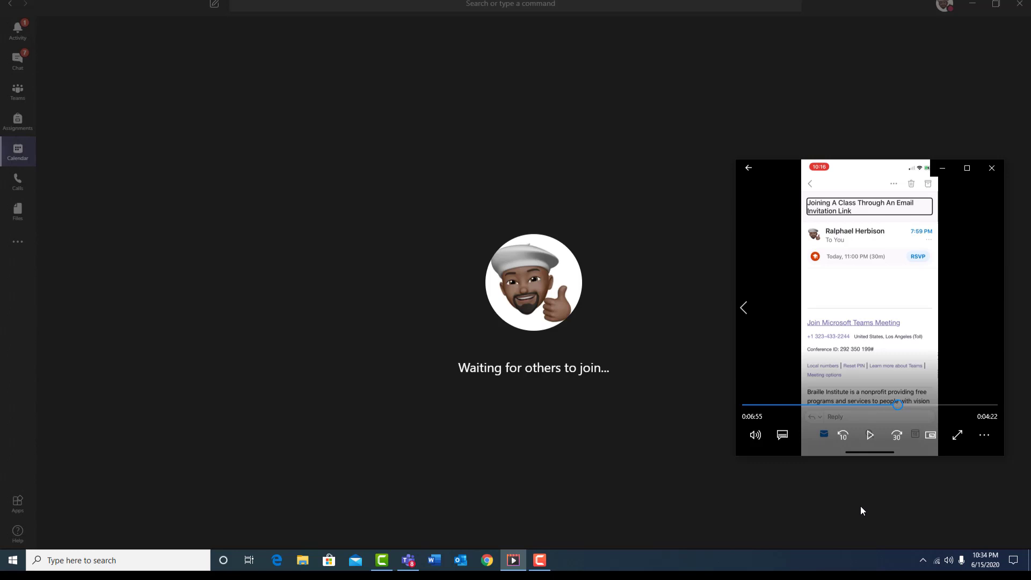
click(869, 435)
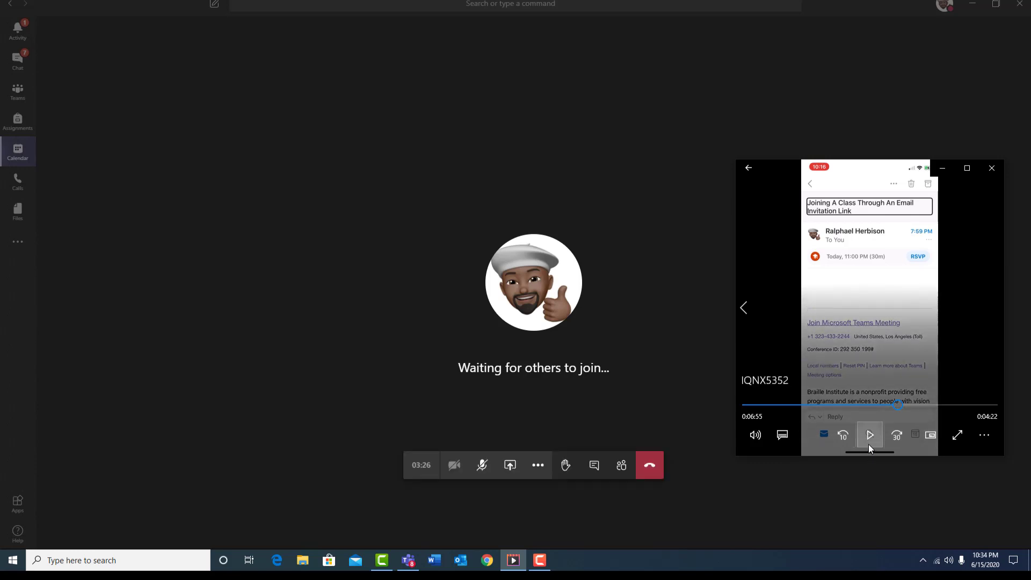
click(868, 435)
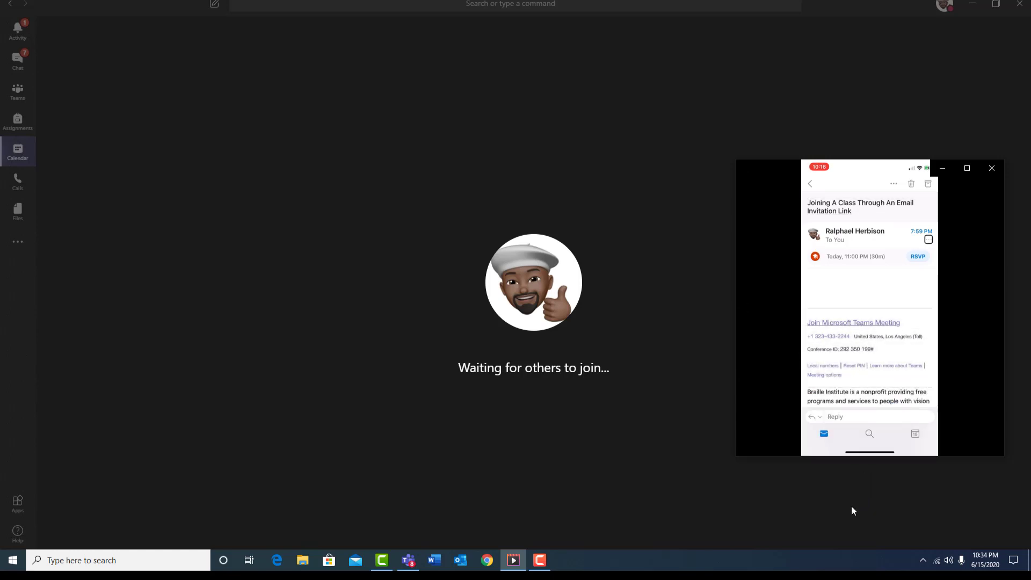
click(917, 255)
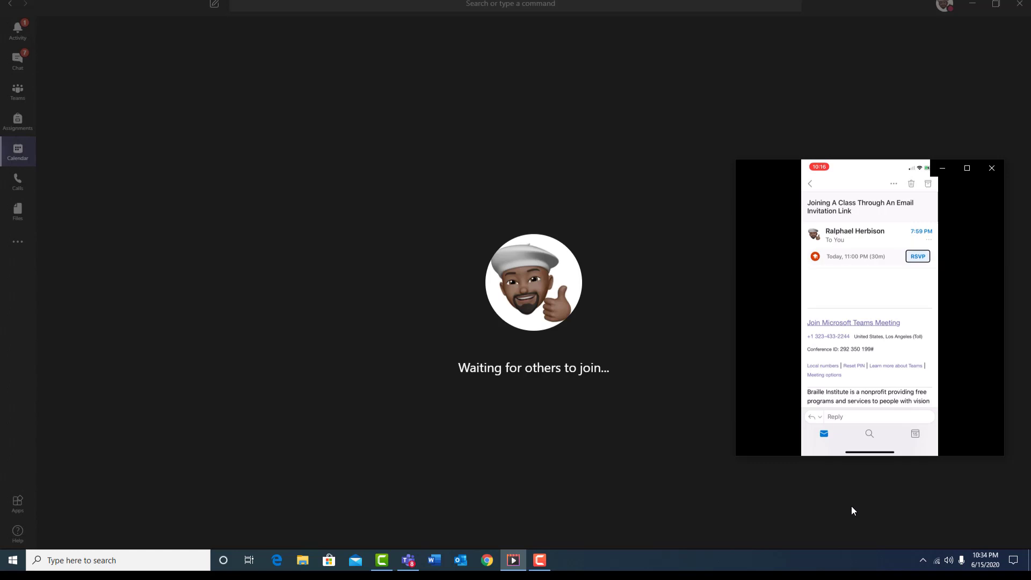
click(854, 322)
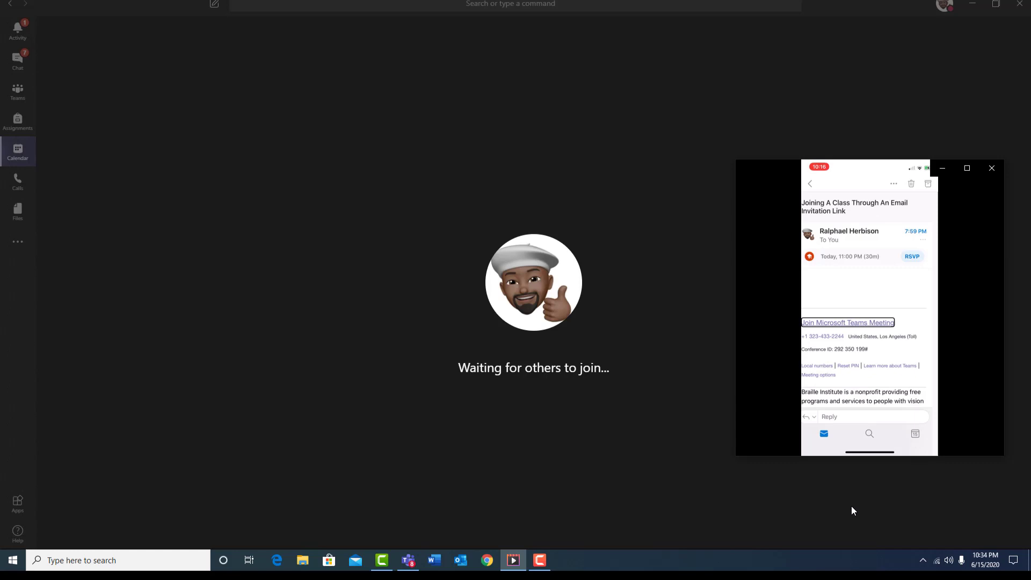
click(810, 184)
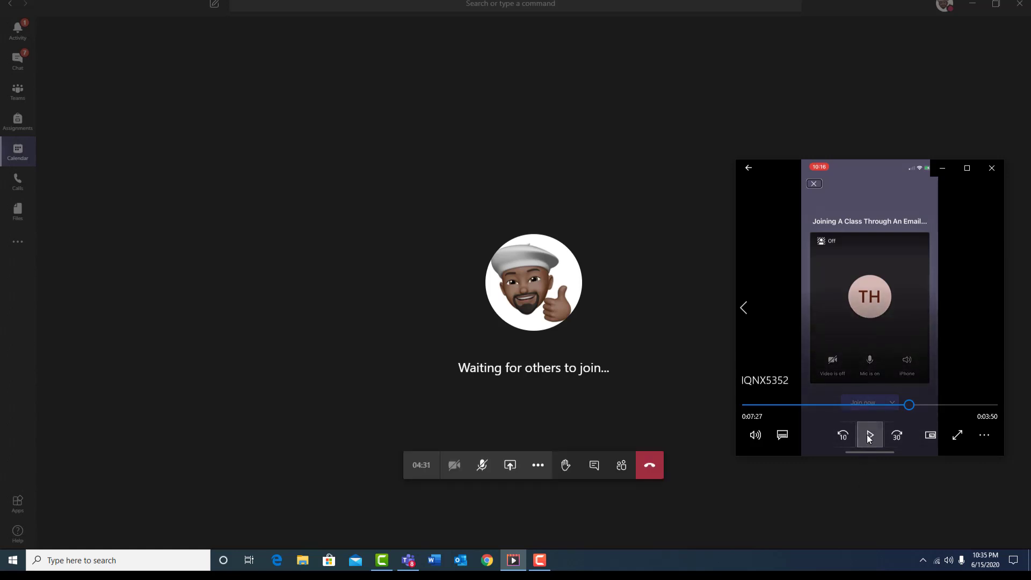
Play the recording as the iPhone taps Join now and participant TH appears in the desktop meeting
click(868, 435)
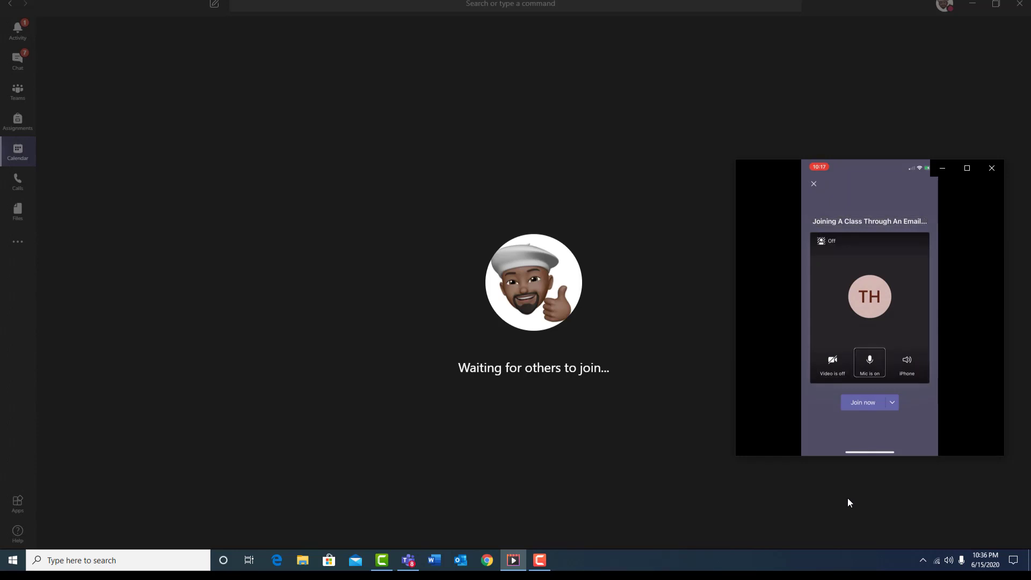
click(906, 362)
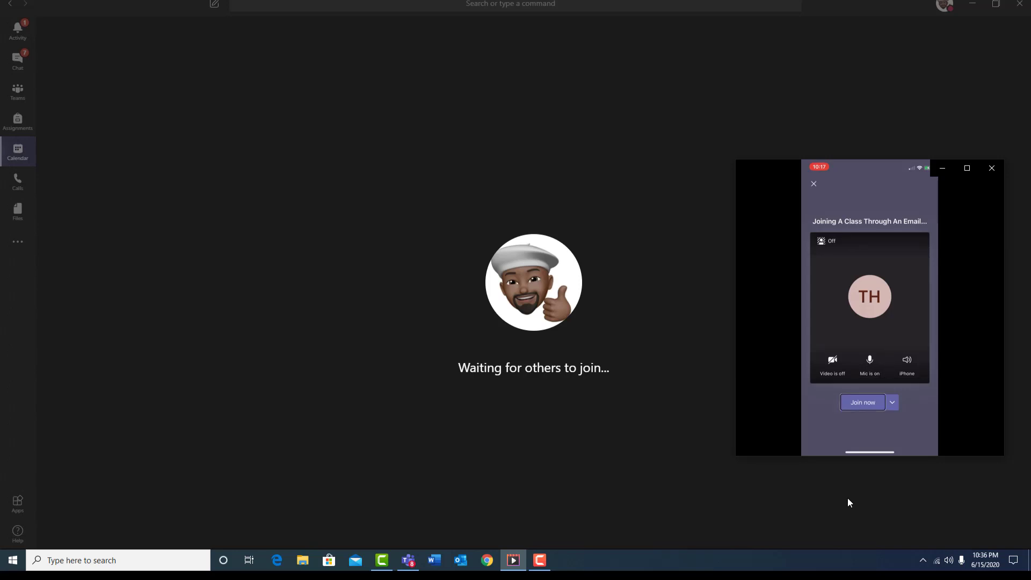
click(862, 401)
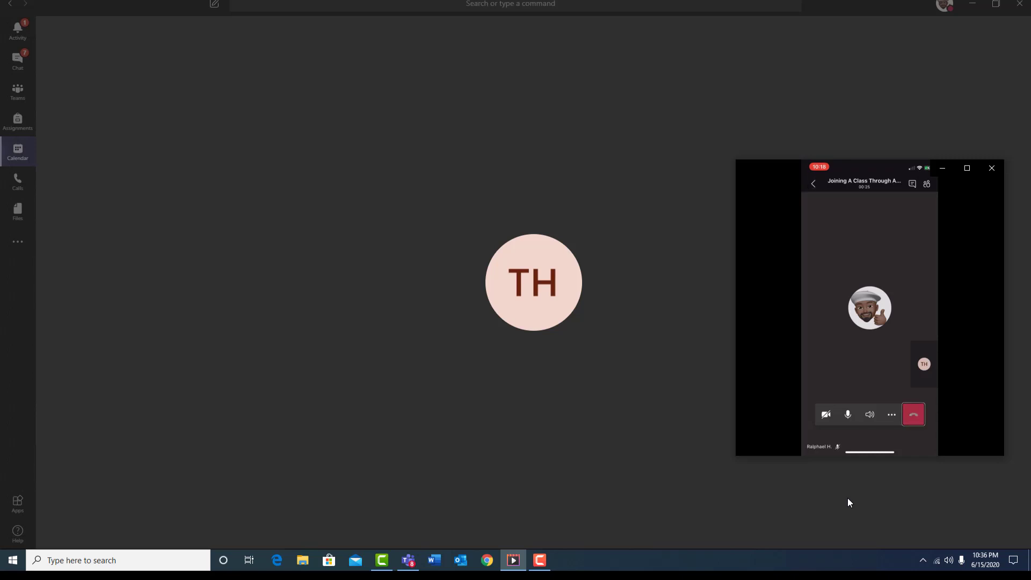
Let the recording play as the iPhone hangs up, returning Teams to 'Waiting for others to join…'
click(912, 415)
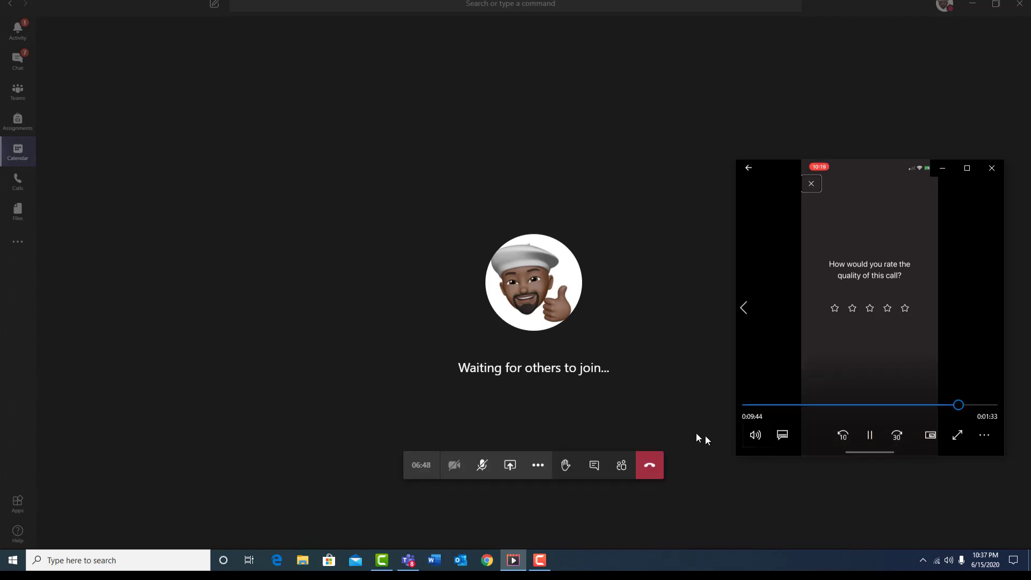
mouse_move(537, 465)
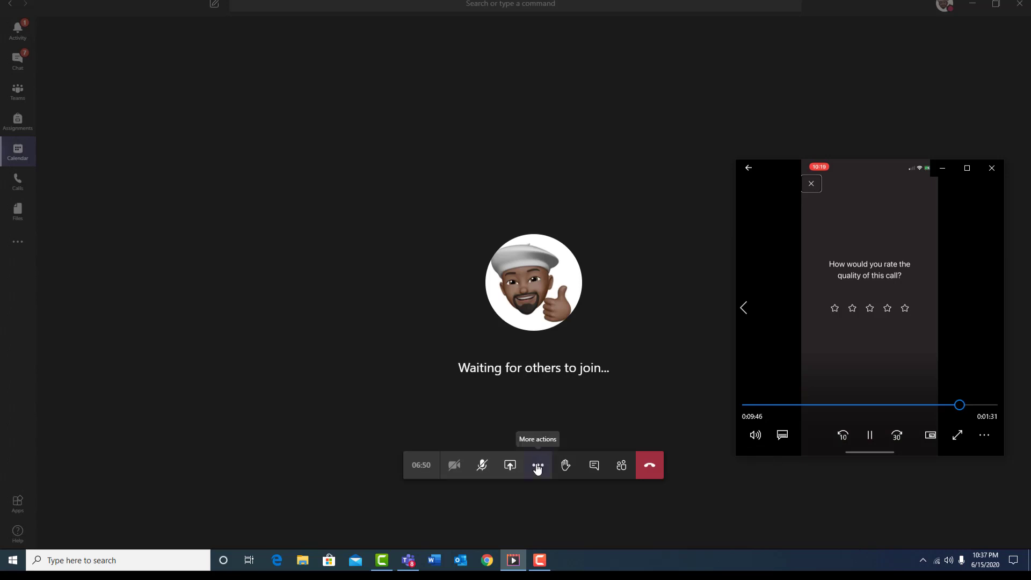
Choose End meeting from More actions (…) and confirm End to close the call for everyone
click(991, 167)
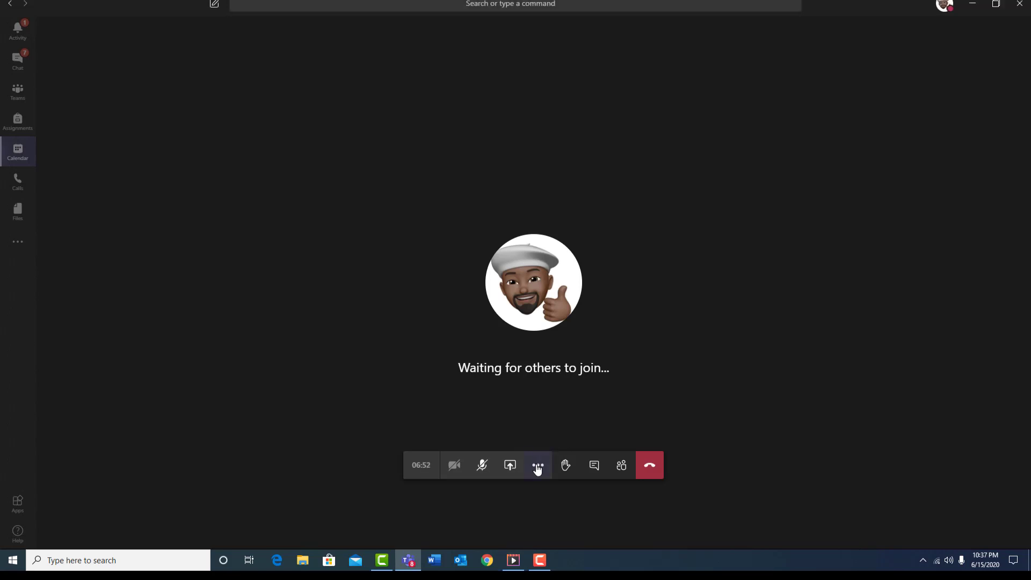
click(538, 465)
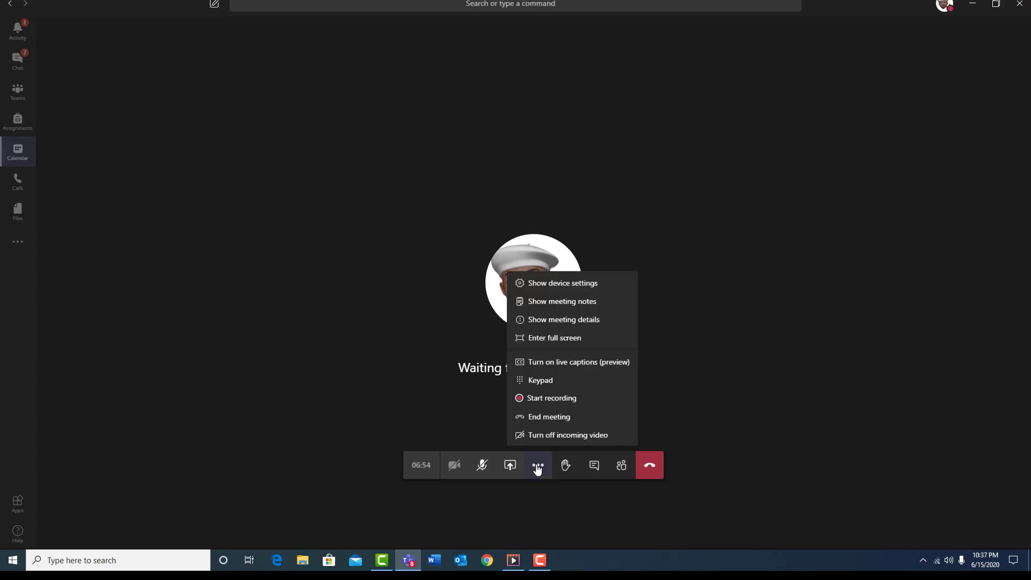
mouse_move(539, 417)
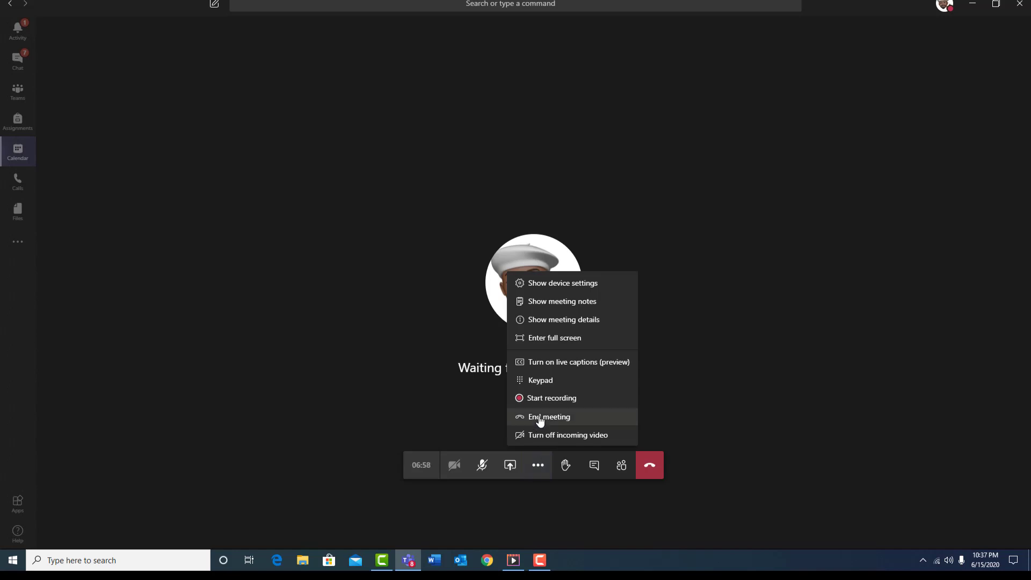
click(549, 417)
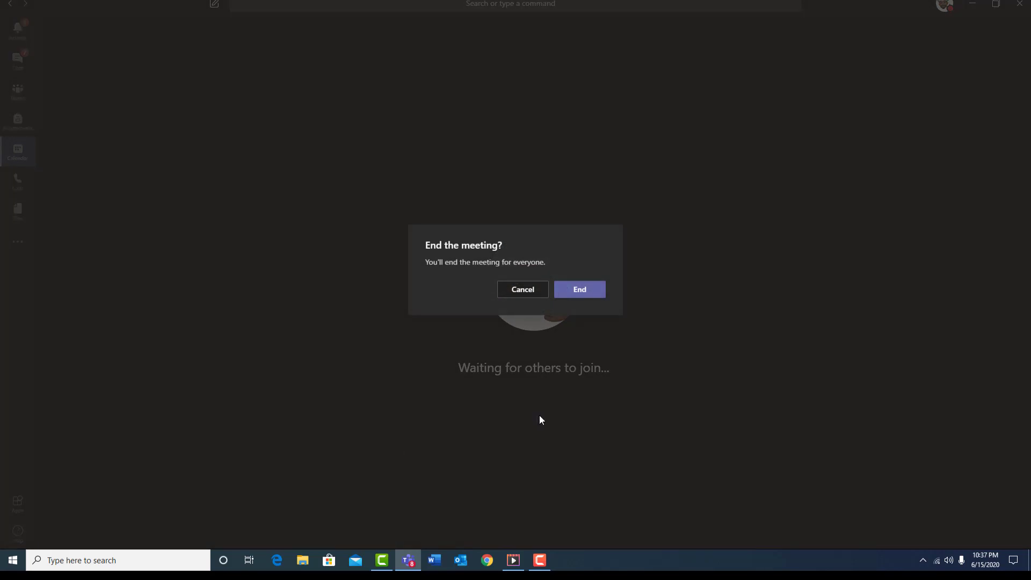
mouse_move(610, 264)
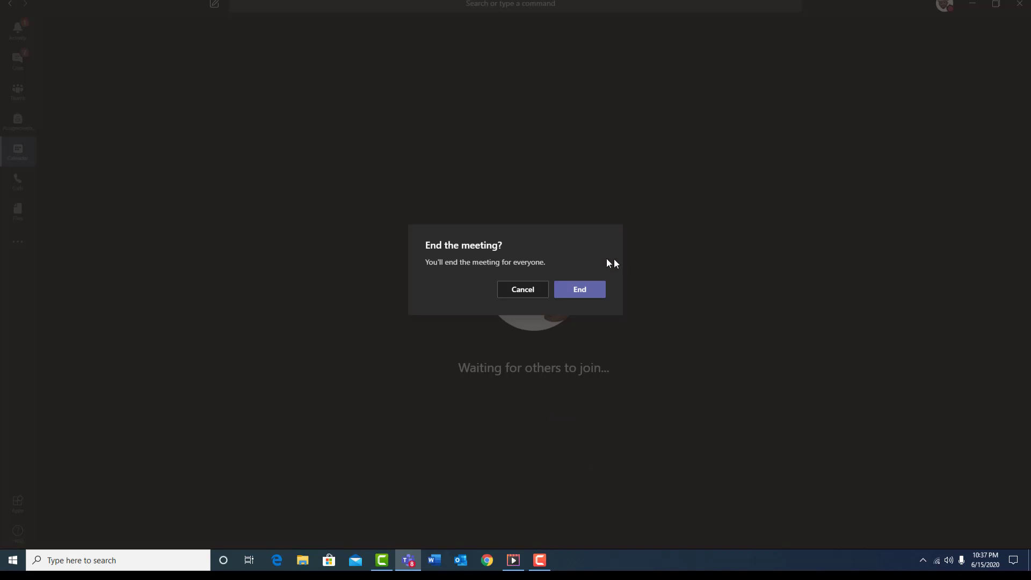
click(579, 288)
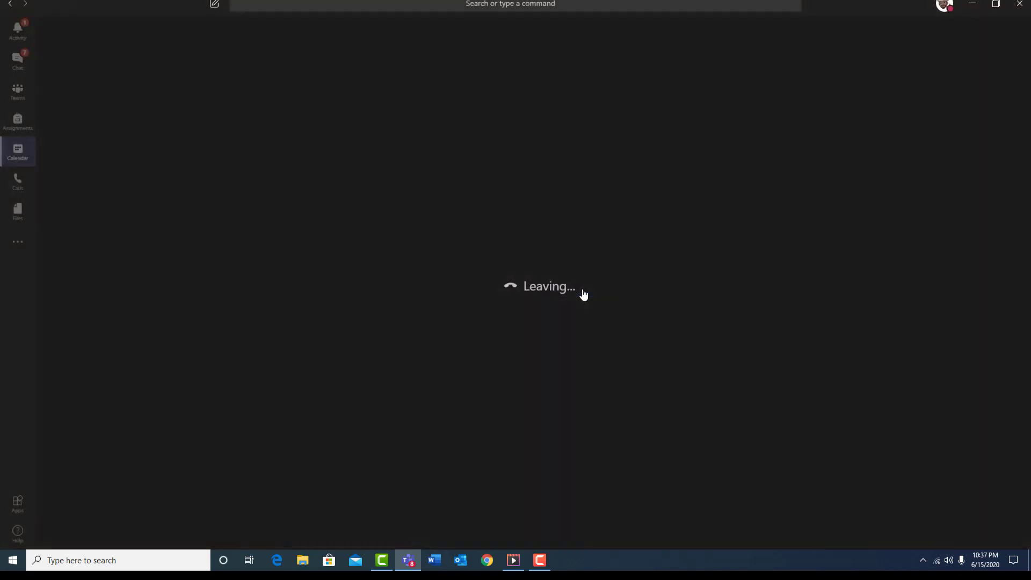